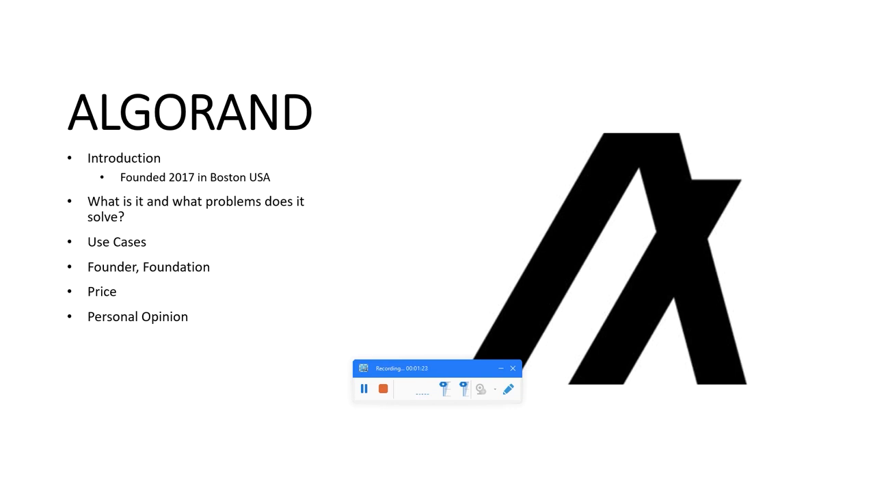
mouse_move(393, 179)
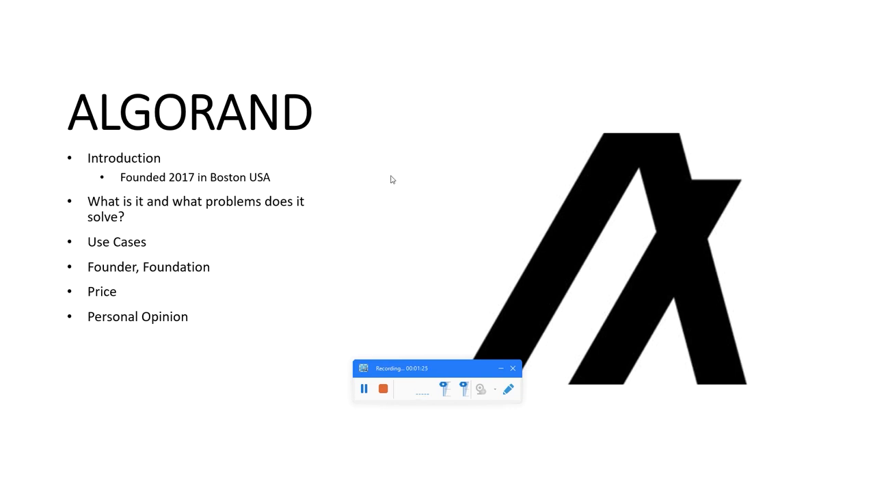
mouse_move(524, 286)
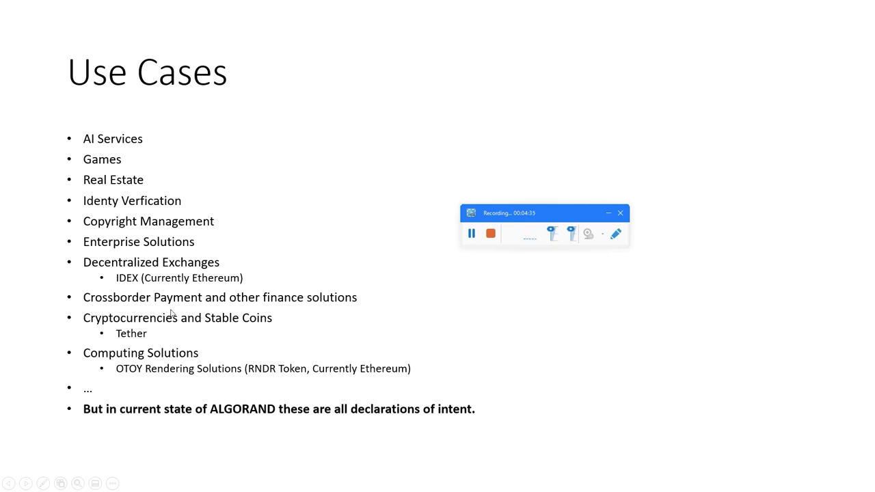
mouse_move(168, 328)
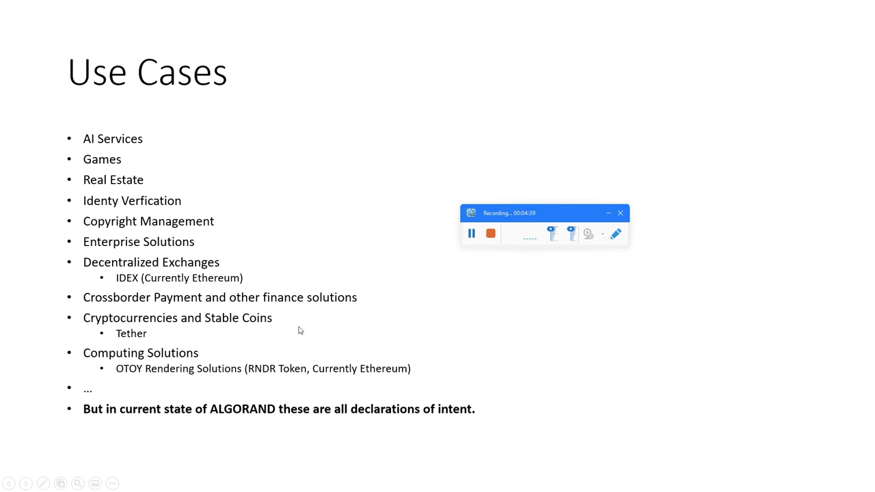
mouse_move(244, 287)
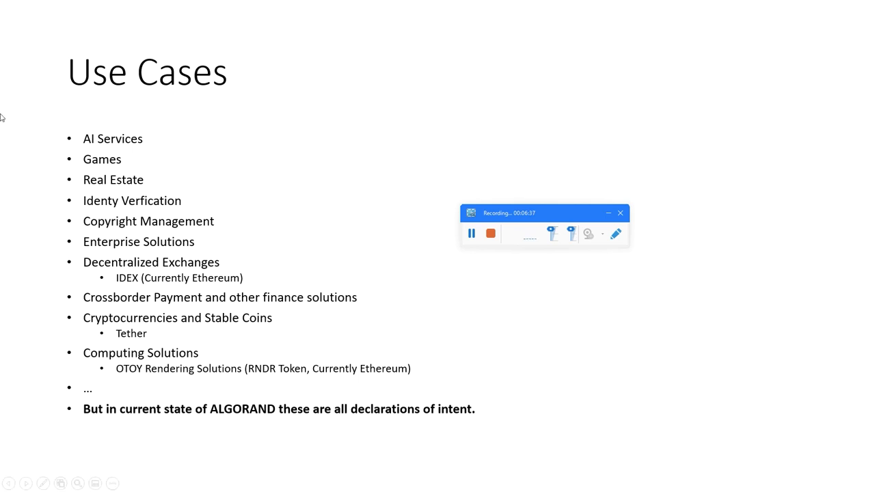
mouse_move(443, 137)
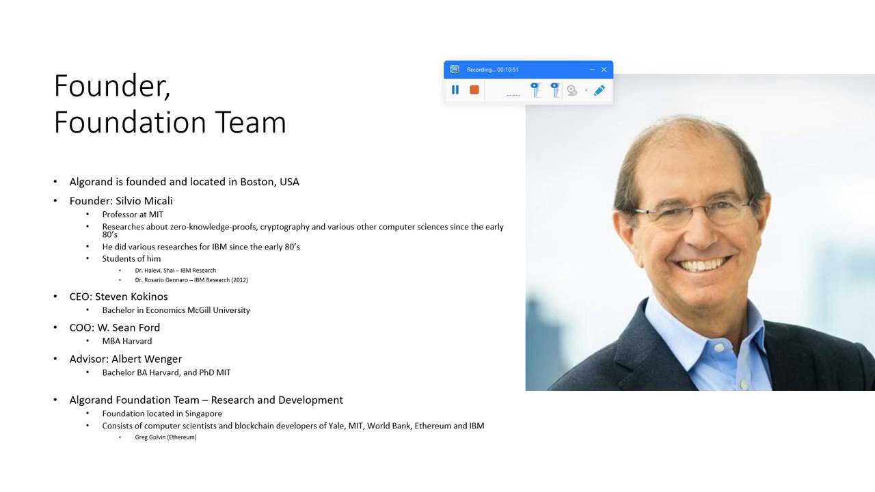
mouse_move(368, 271)
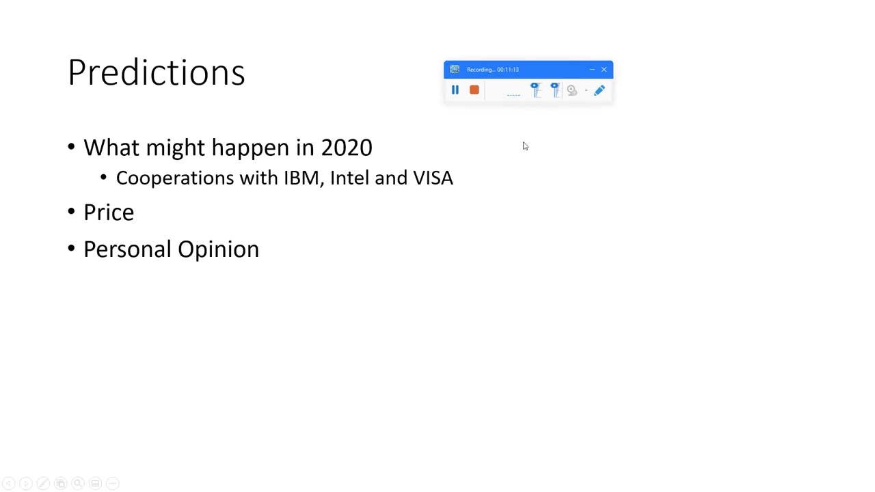
mouse_move(338, 362)
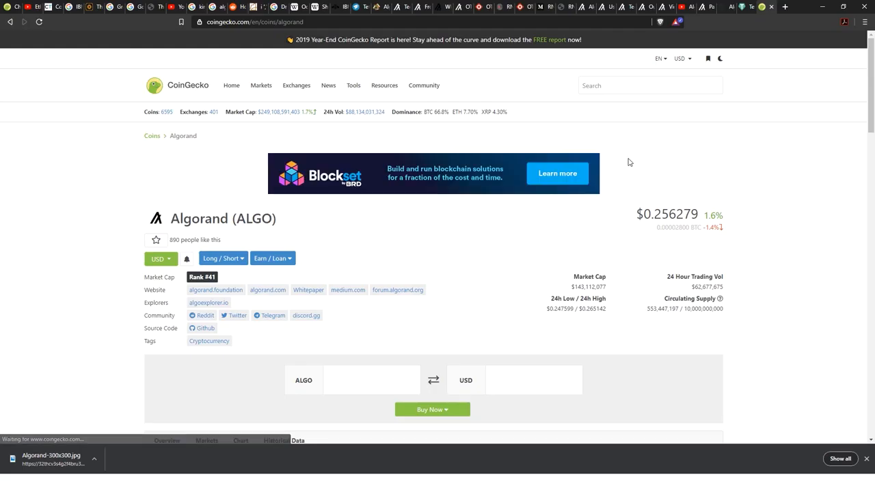
- Scroll through CoinGecko's Algorand overview: Quick Stats, rank #41, all-time high $3.56, 24-hour chart
scroll("down", 3)
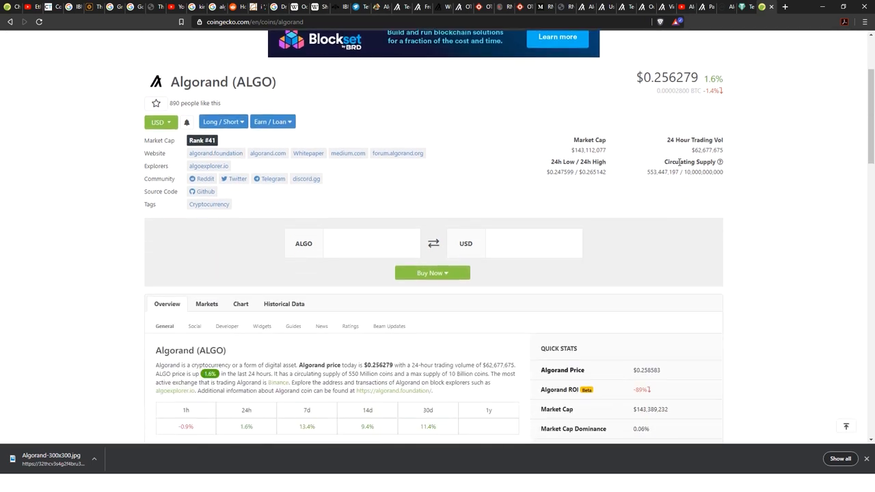
scroll("up", 3)
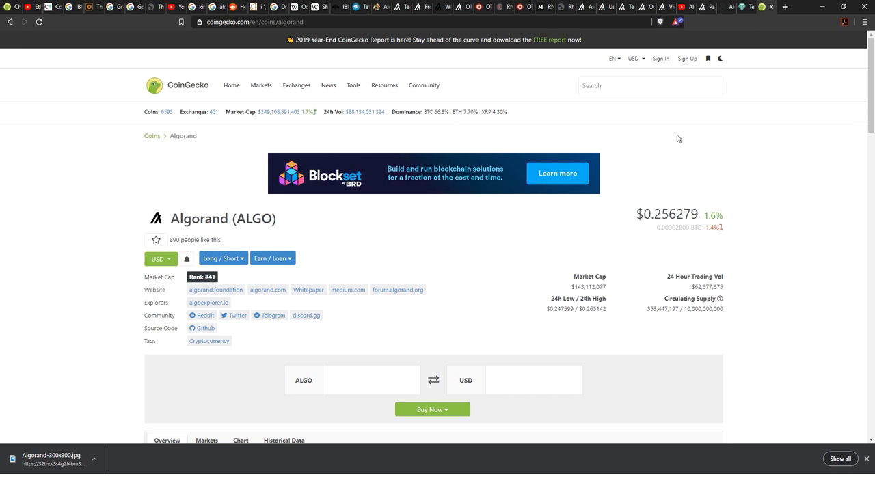
mouse_move(681, 132)
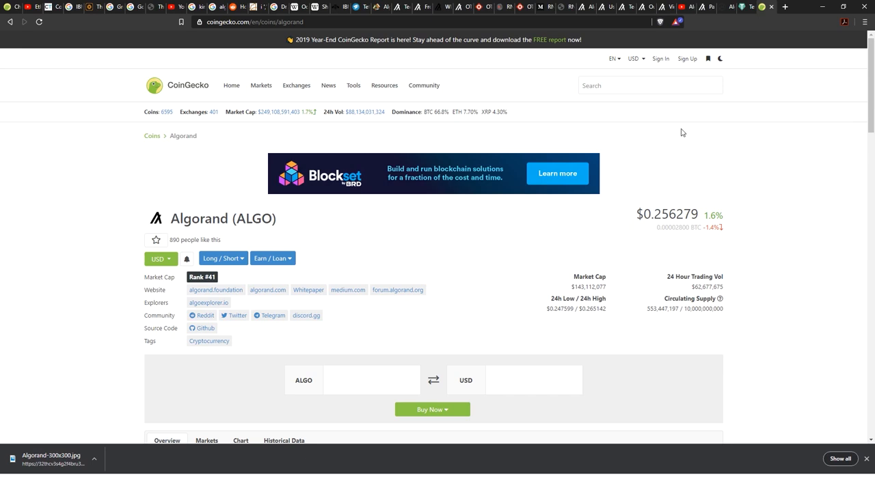
scroll("down", 3)
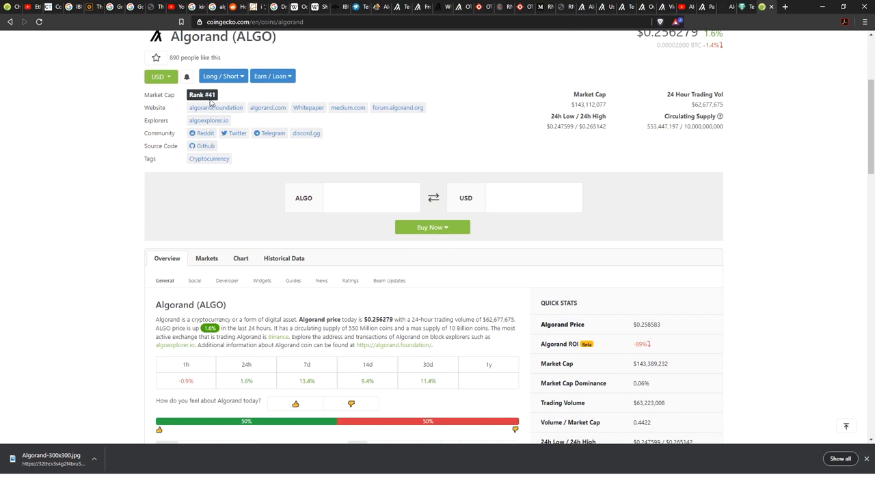
mouse_move(175, 103)
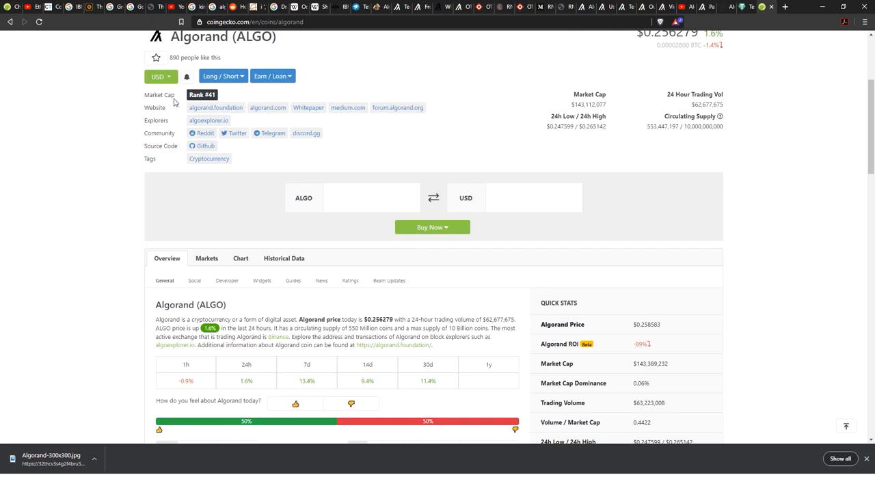
scroll("down", 3)
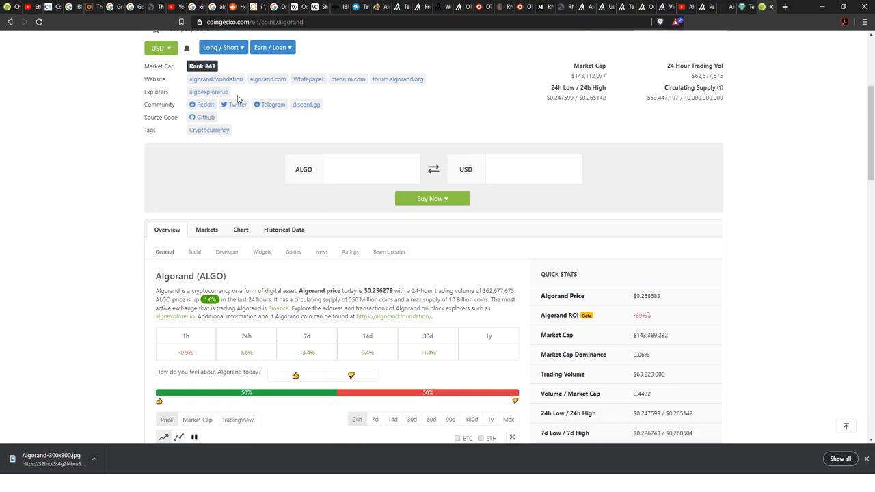
scroll("down", 3)
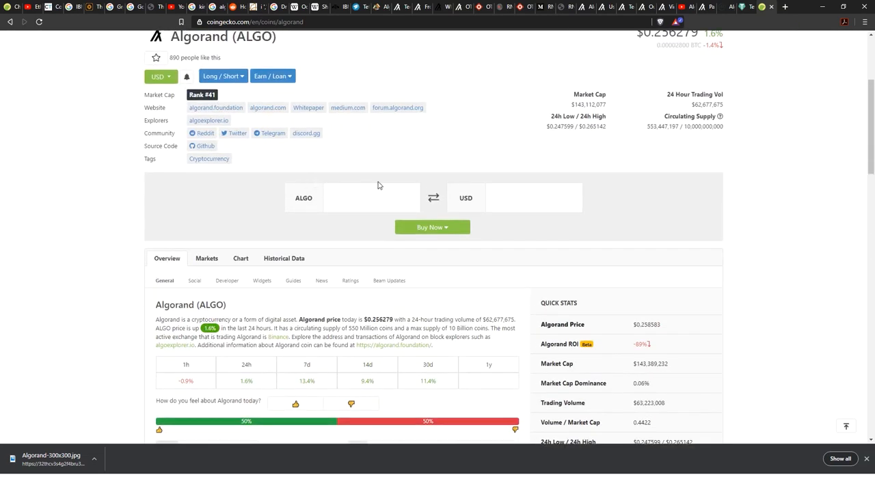
scroll("down", 3)
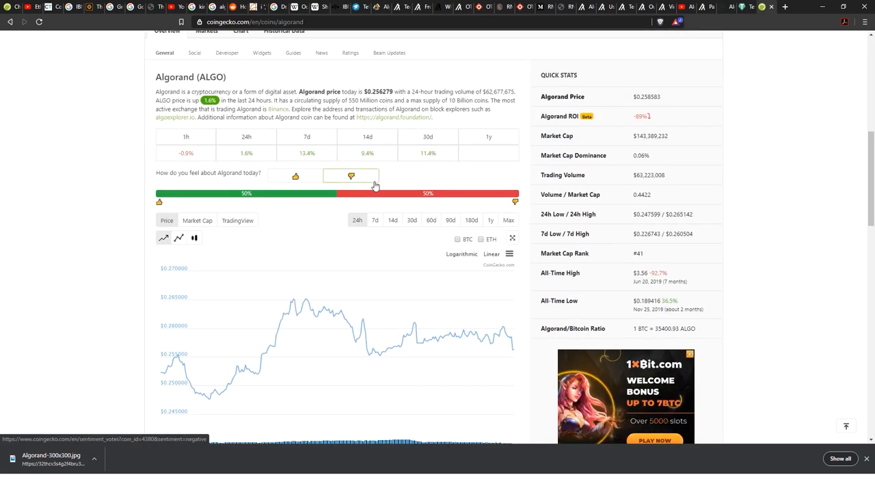
scroll("down", 3)
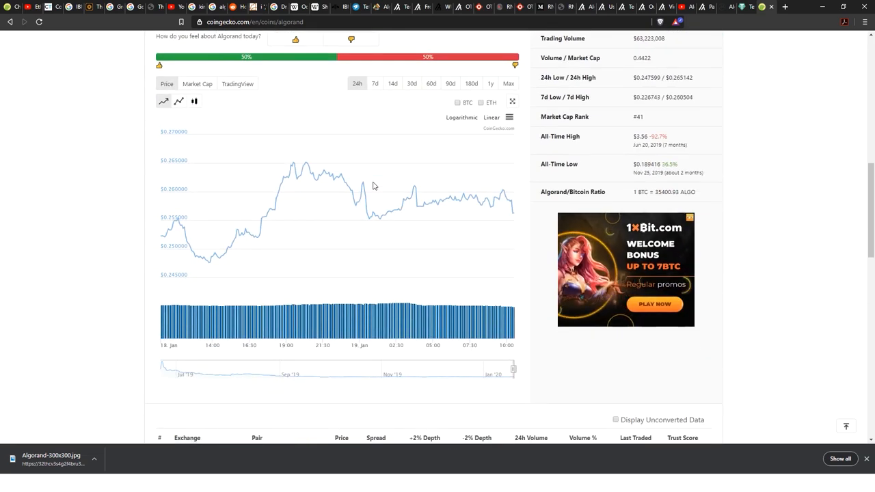
scroll("down", 3)
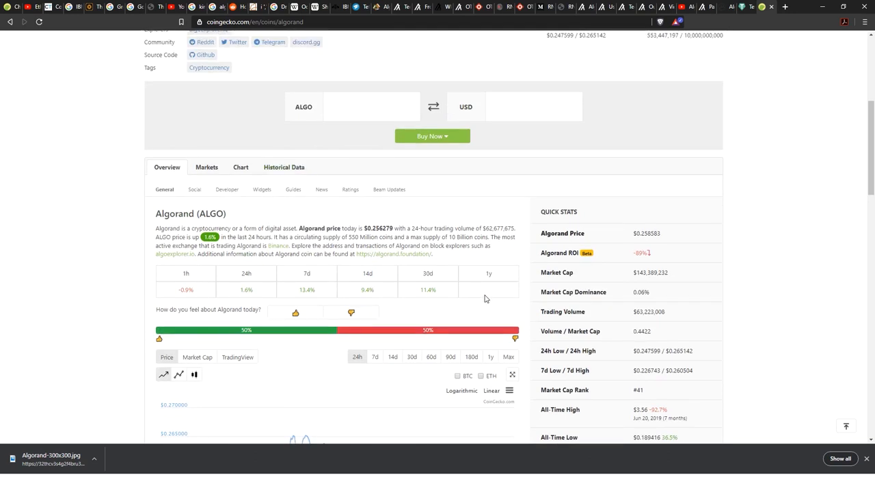
mouse_move(488, 273)
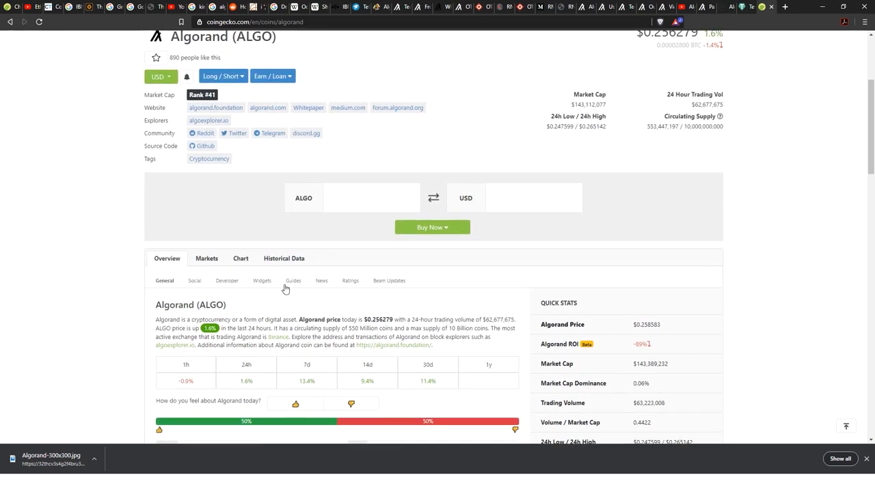
mouse_move(325, 309)
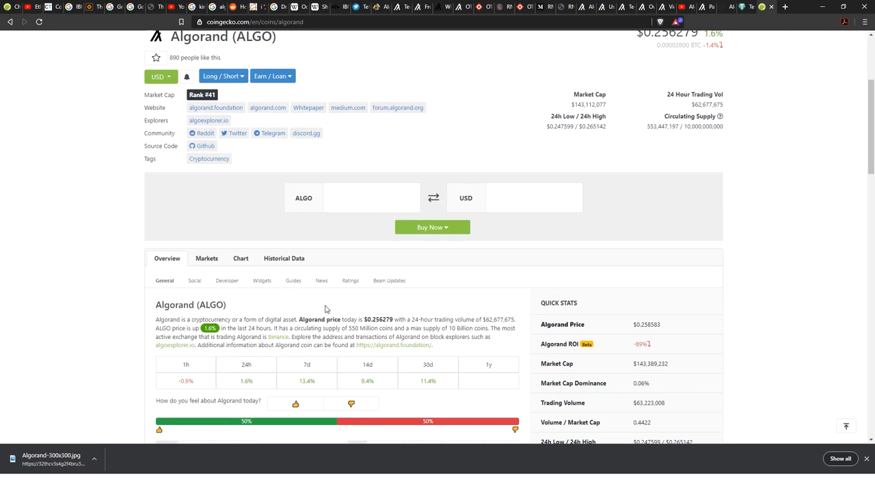
- Switch Algorand's CoinGecko price chart to the Max range, spanning July 2019 to January 2020
scroll("down", 3)
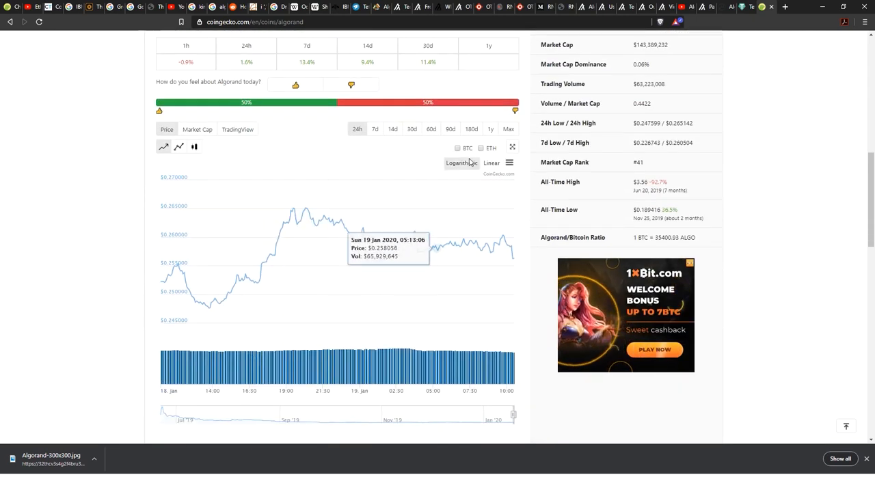
left_click(508, 129)
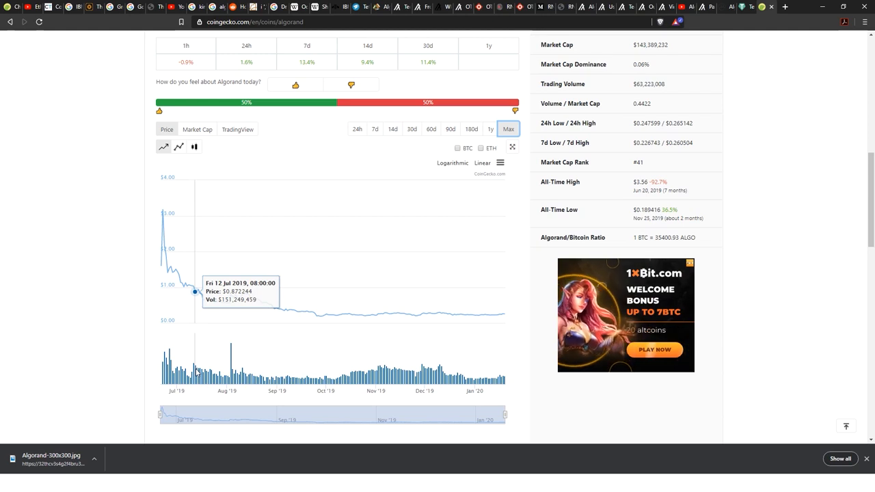
mouse_move(289, 278)
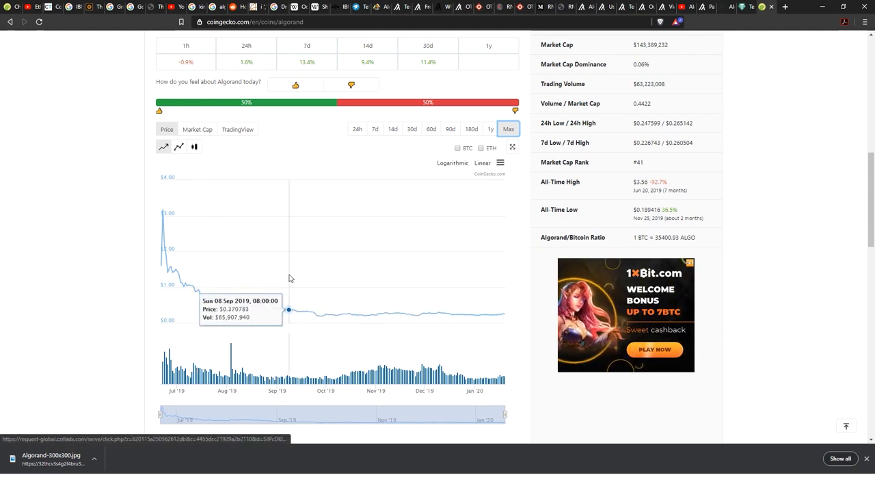
scroll("down", 3)
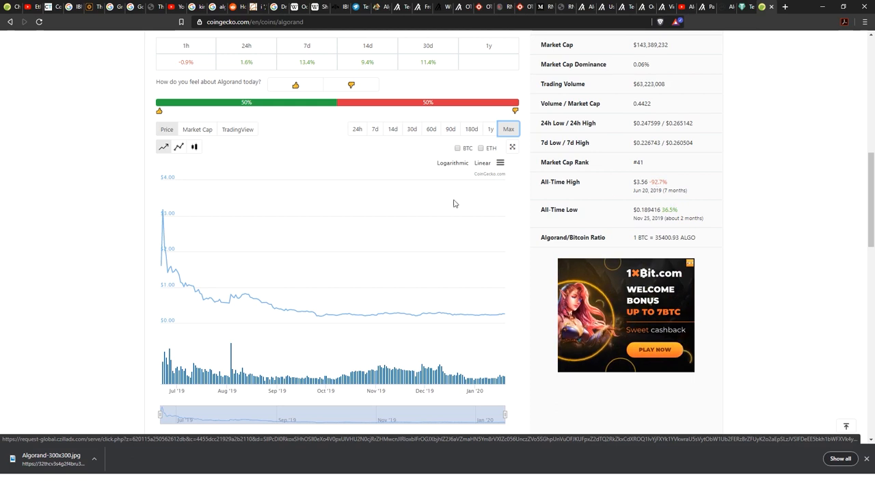
mouse_move(485, 242)
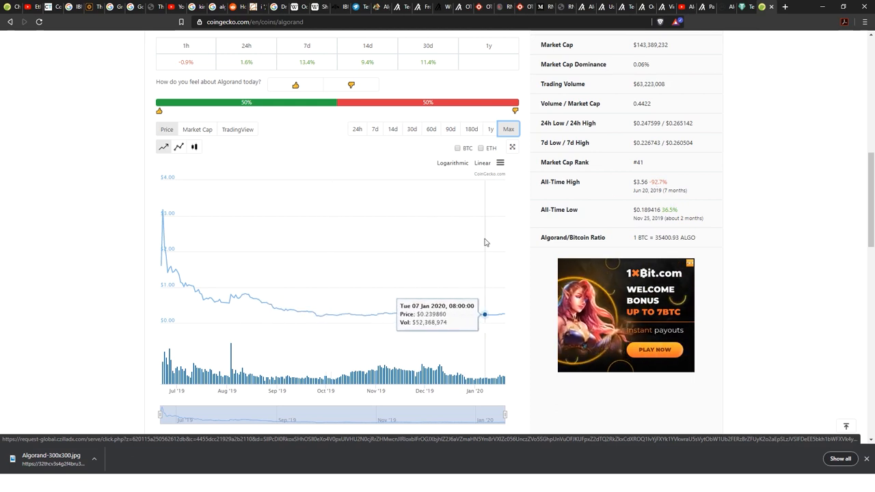
mouse_move(367, 210)
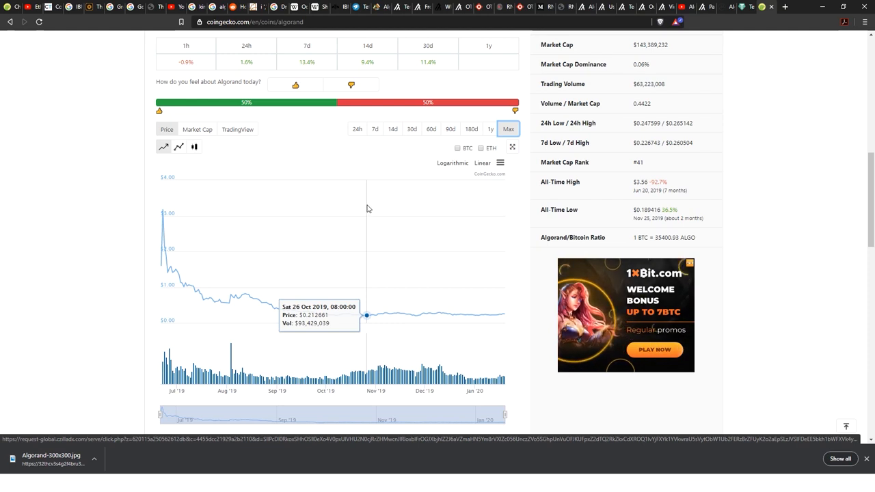
- Scroll back to the page top showing ALGO at $0.256304, up 1.6%, rank #41
scroll("up", 3)
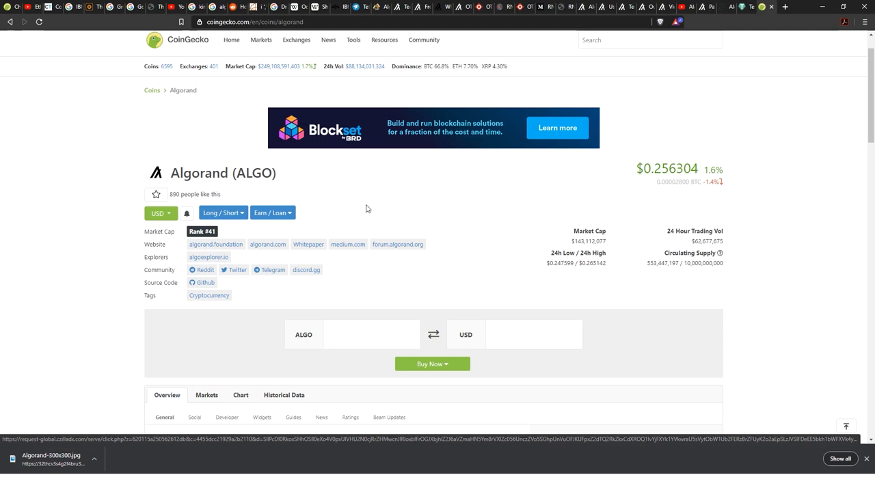
mouse_move(685, 222)
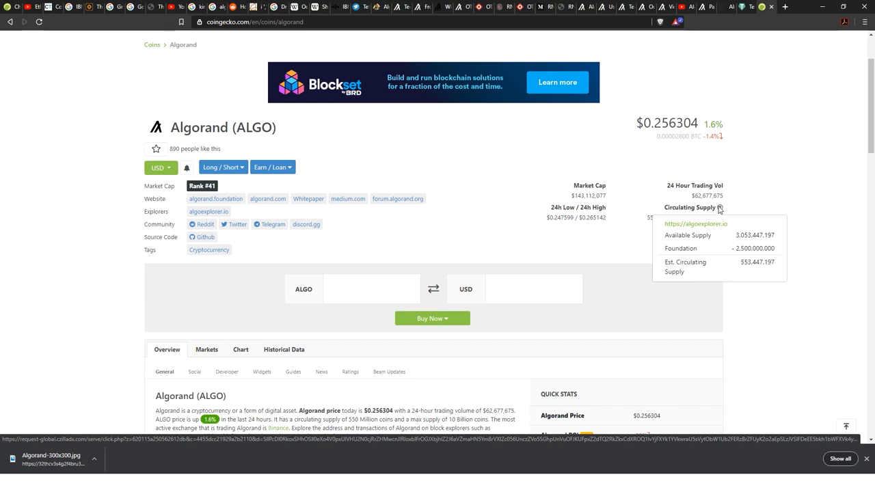
scroll("down", 3)
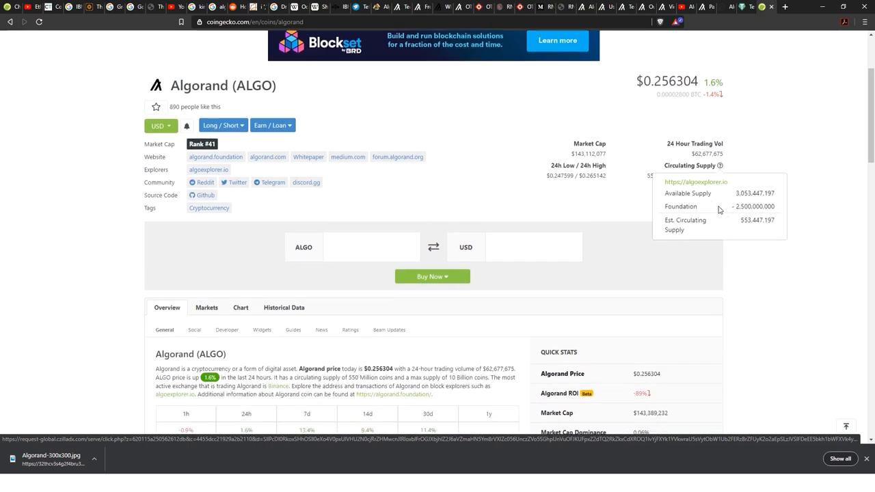
scroll("down", 3)
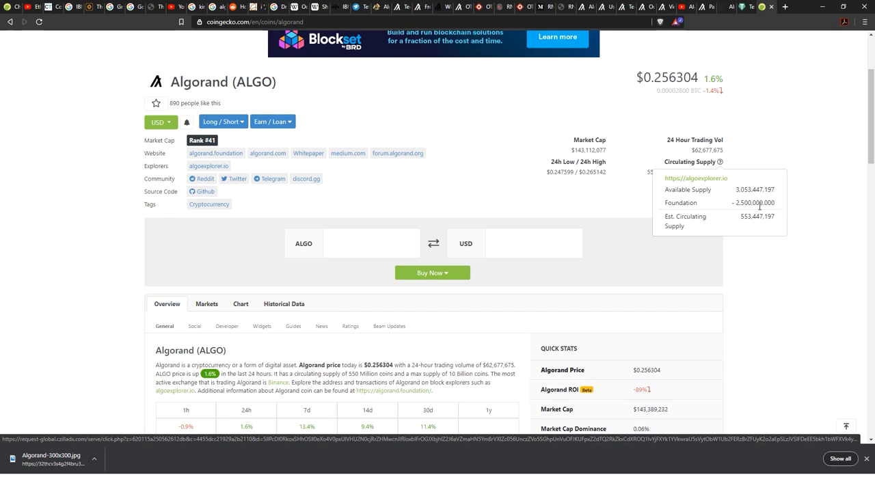
mouse_move(758, 212)
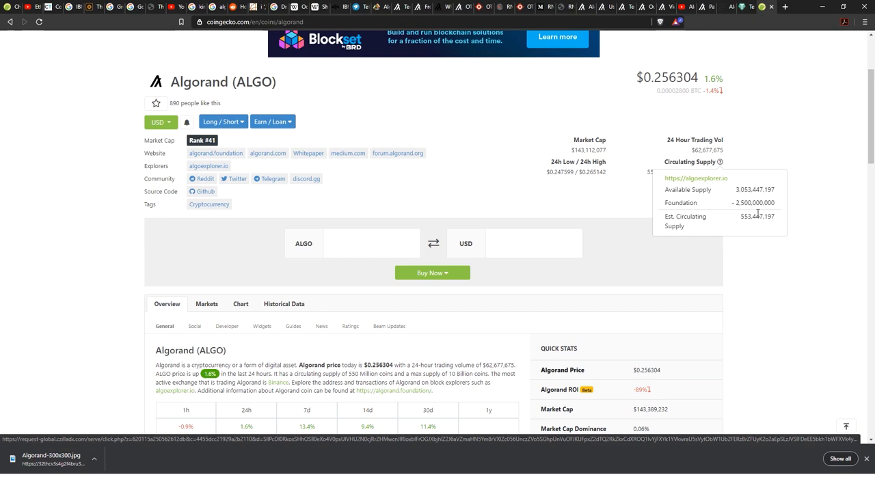
mouse_move(764, 205)
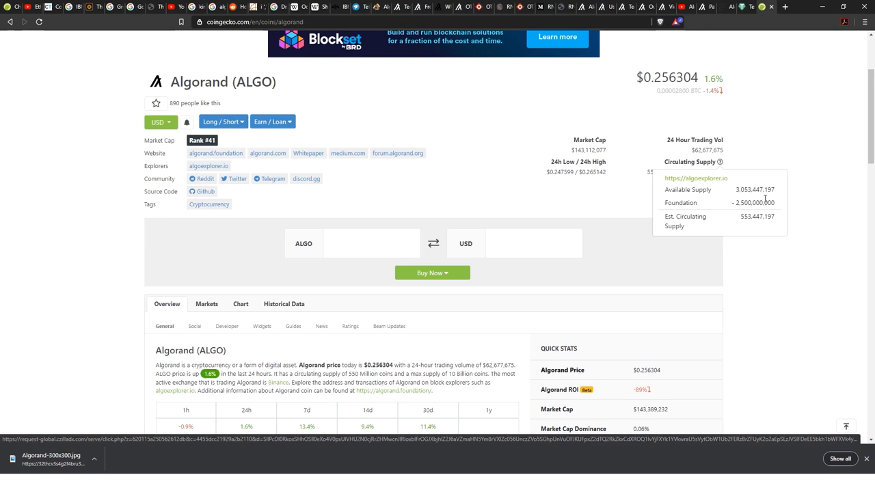
mouse_move(662, 211)
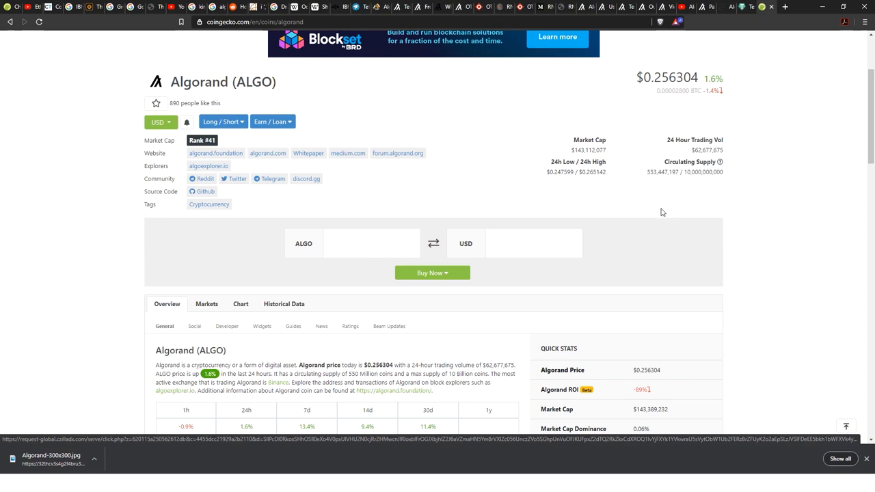
scroll("down", 3)
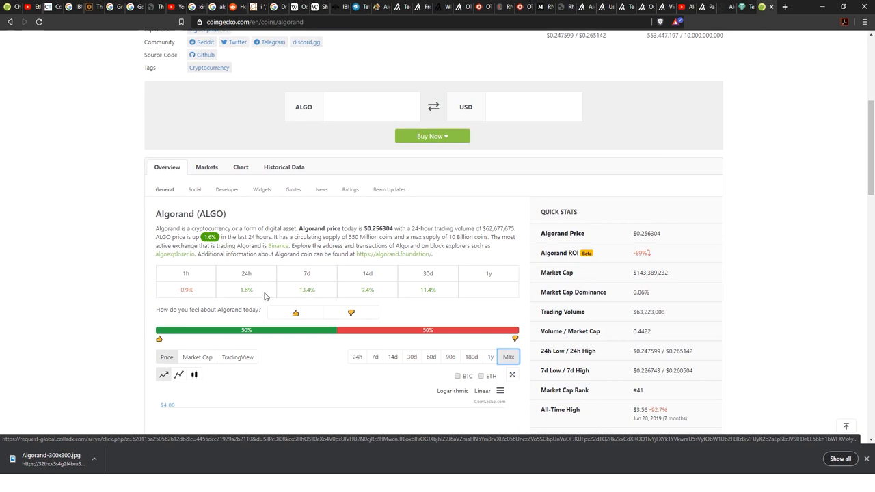
scroll("down", 3)
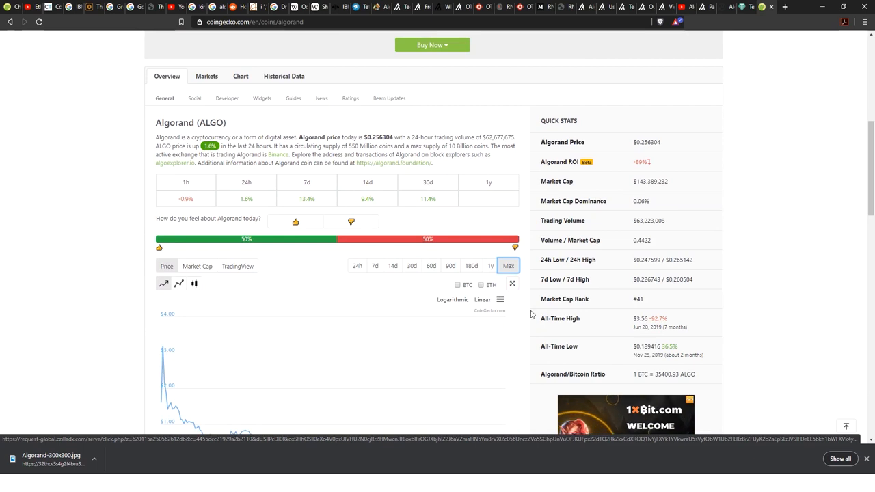
mouse_move(718, 205)
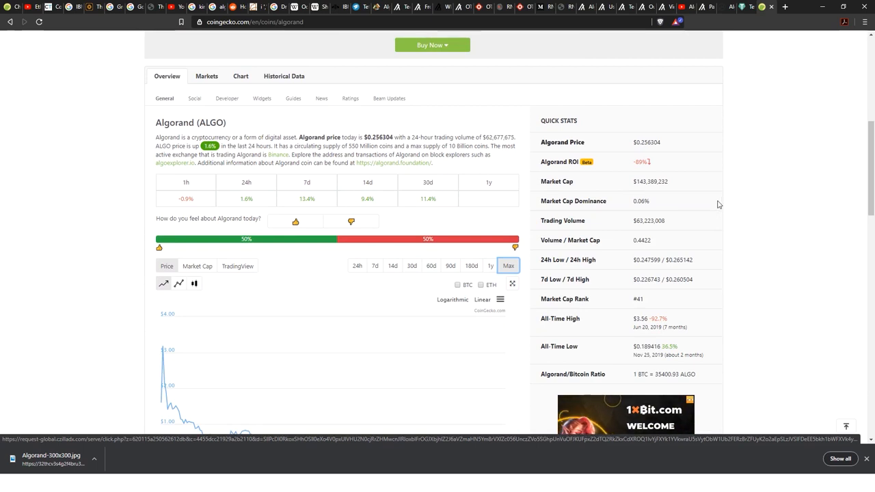
scroll("up", 3)
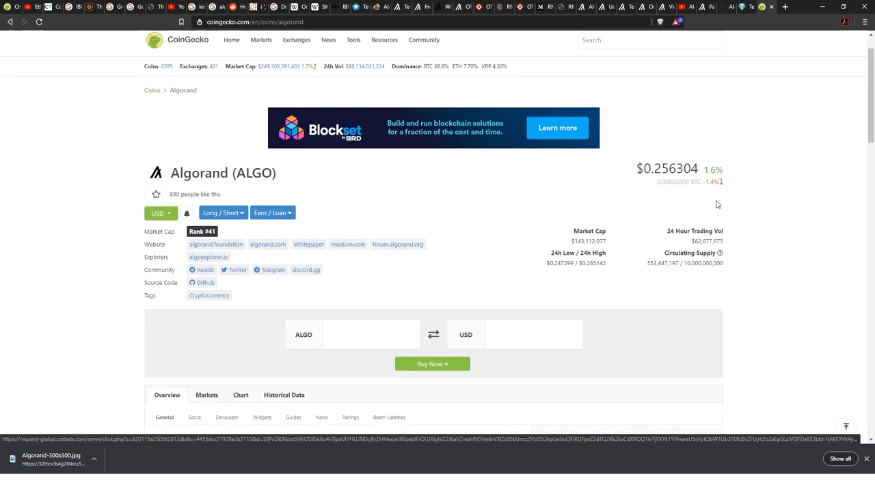
scroll("down", 3)
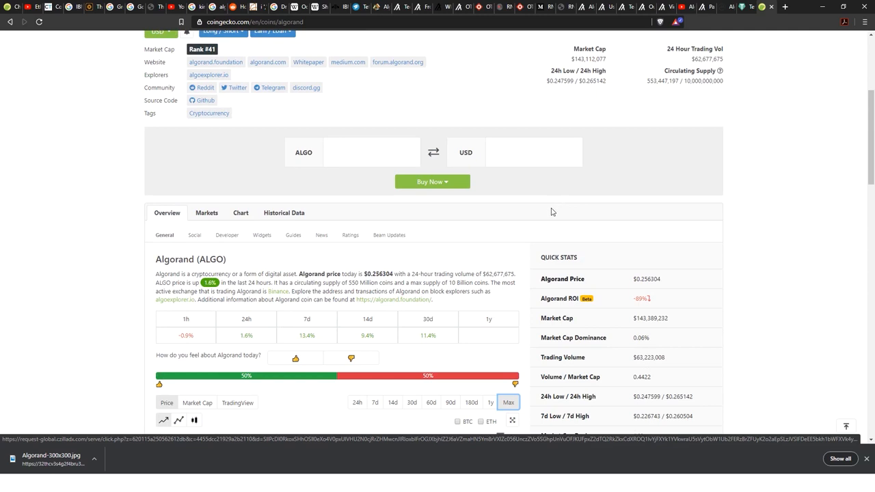
mouse_move(571, 256)
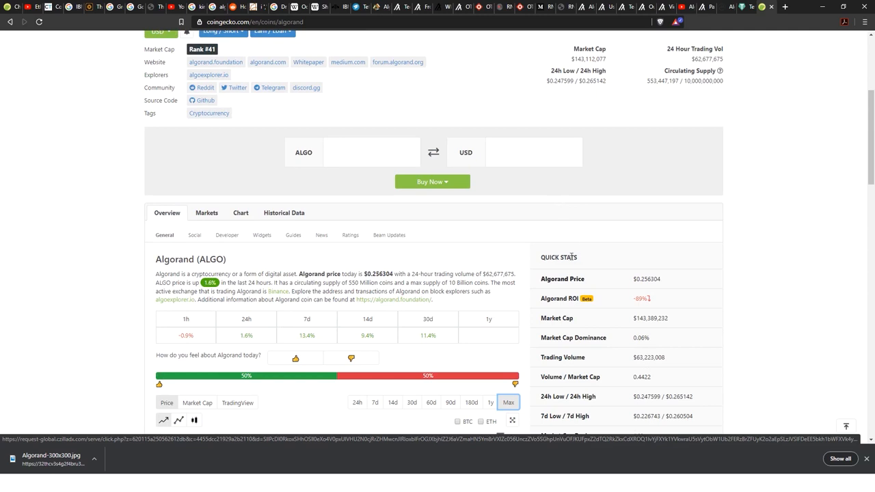
mouse_move(654, 308)
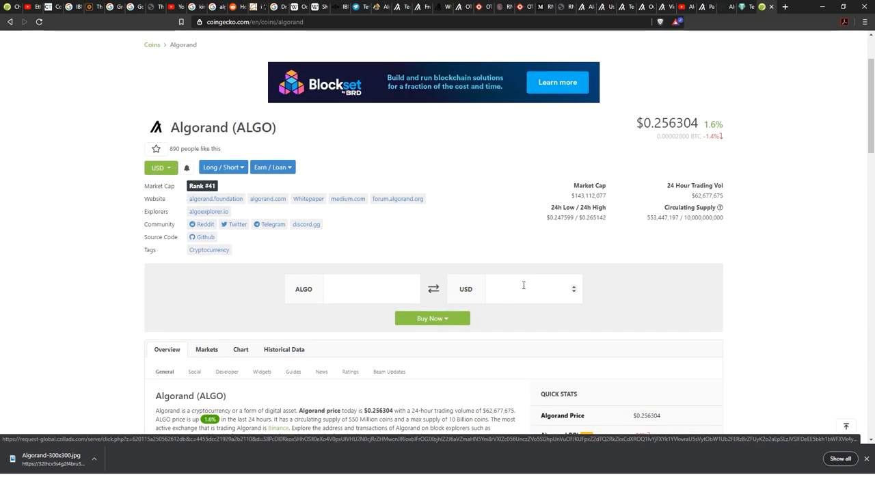
mouse_move(426, 258)
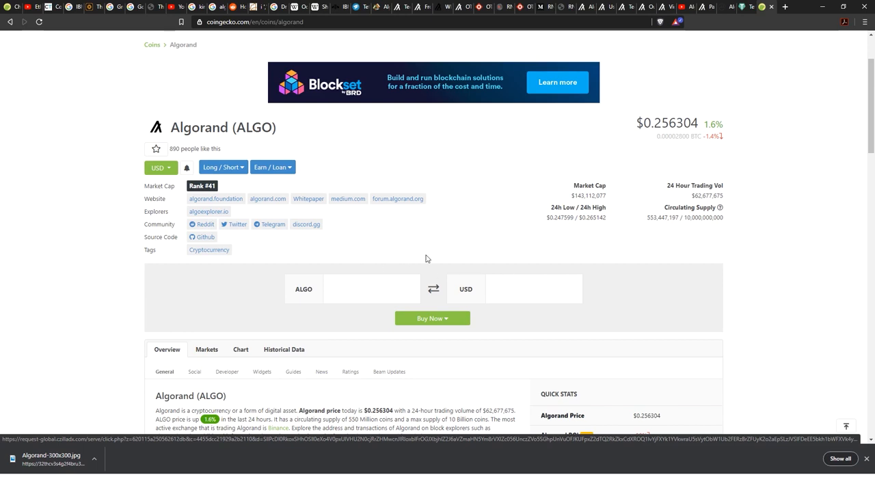
mouse_move(322, 247)
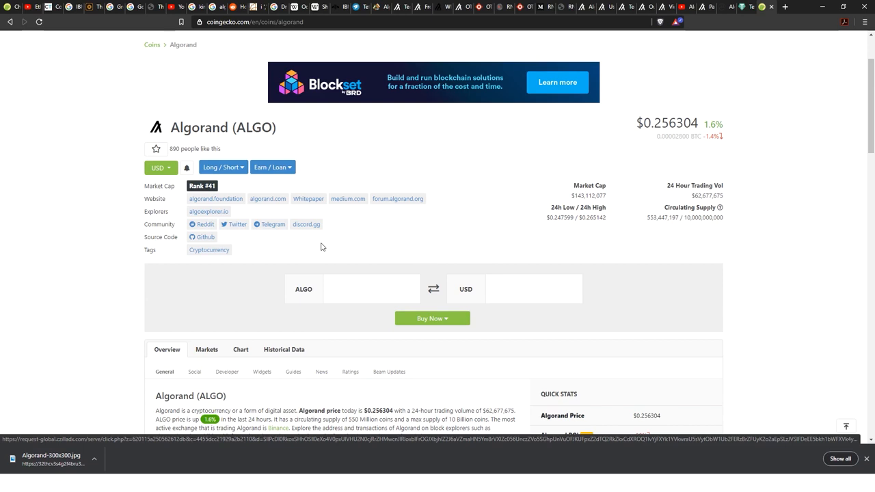
mouse_move(369, 246)
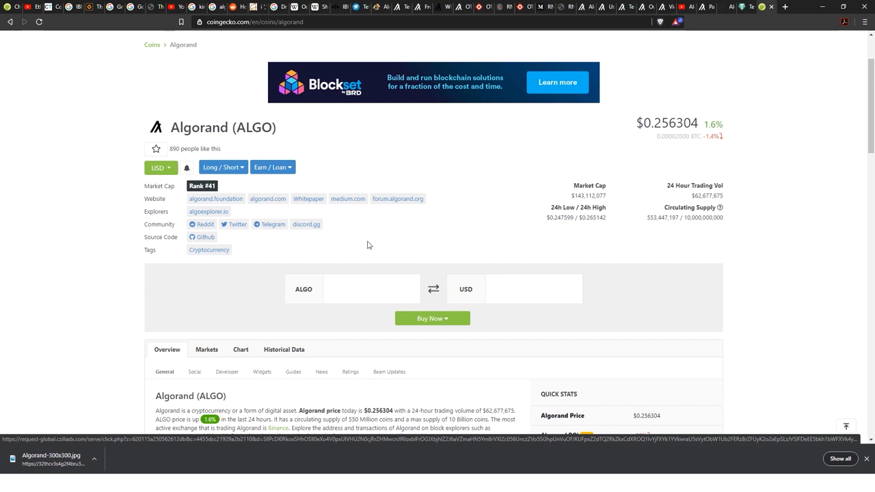
mouse_move(386, 242)
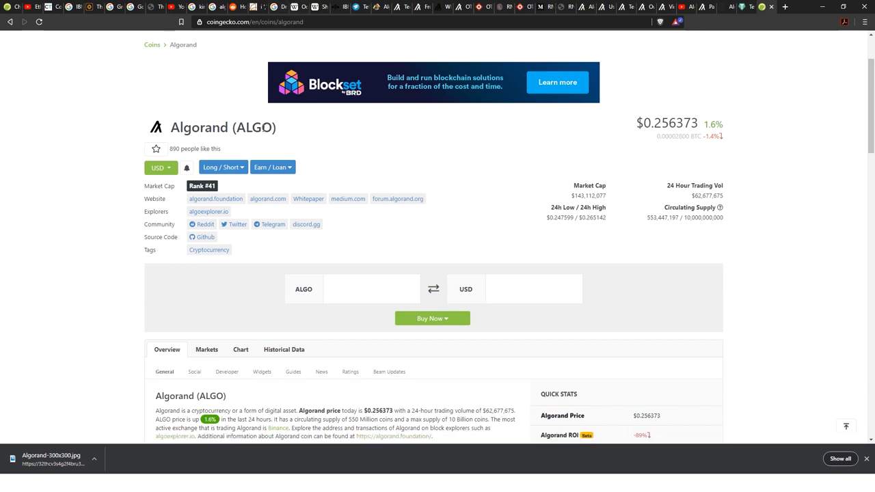
mouse_move(298, 133)
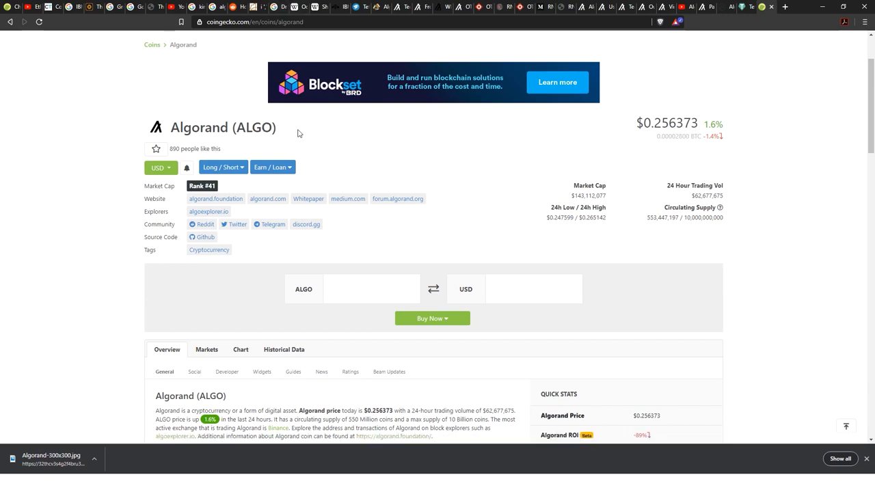
mouse_move(324, 132)
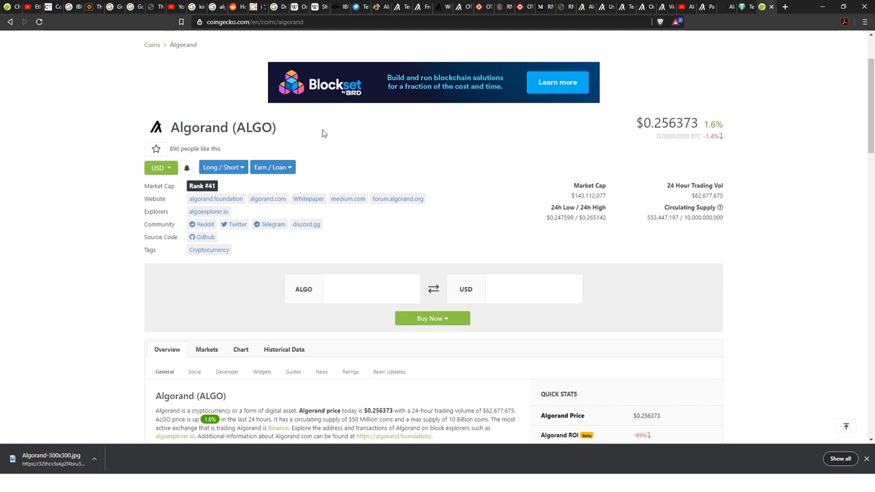
mouse_move(341, 108)
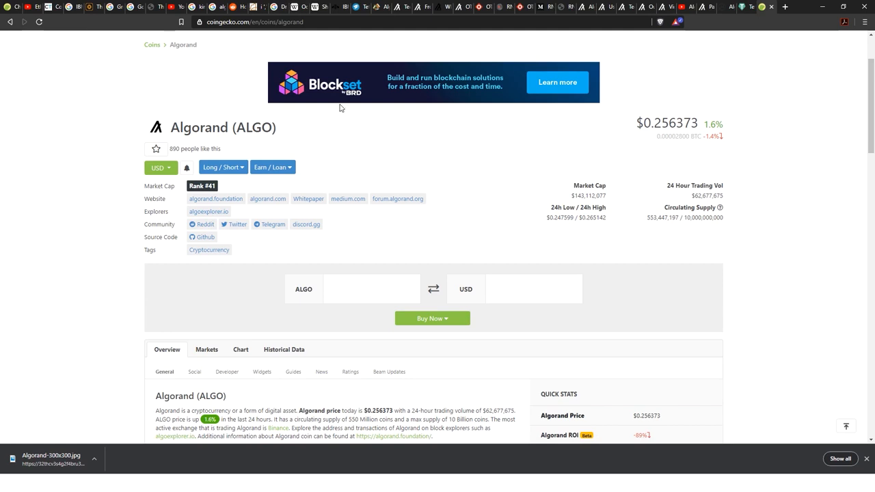
mouse_move(339, 109)
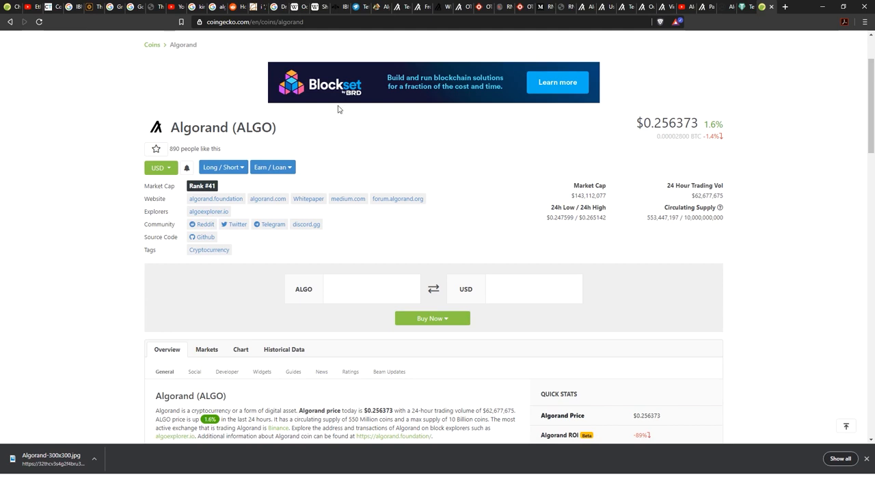
mouse_move(336, 113)
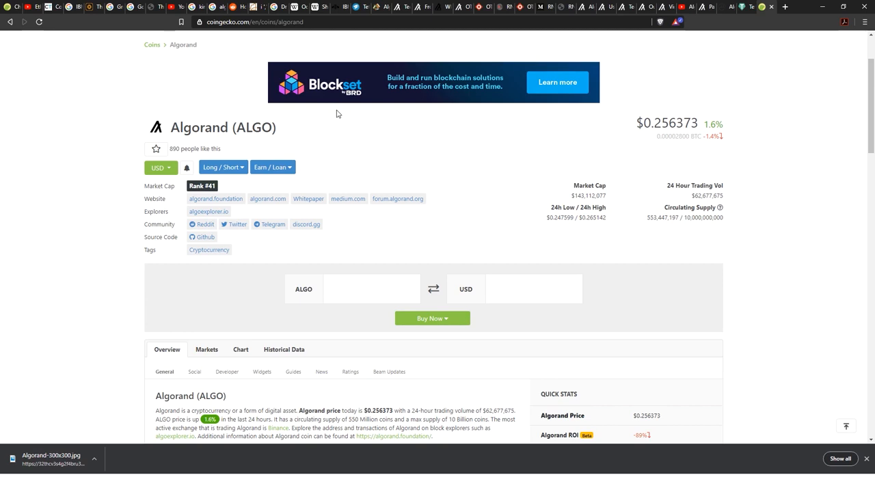
mouse_move(331, 128)
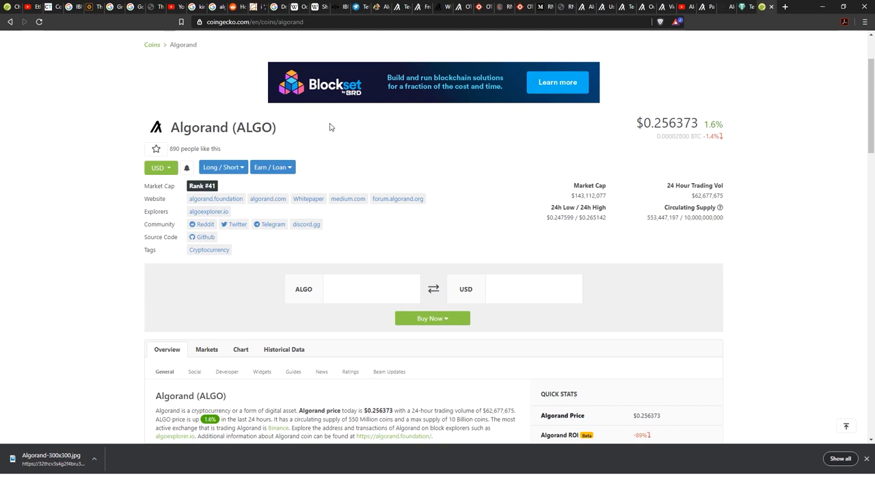
mouse_move(327, 131)
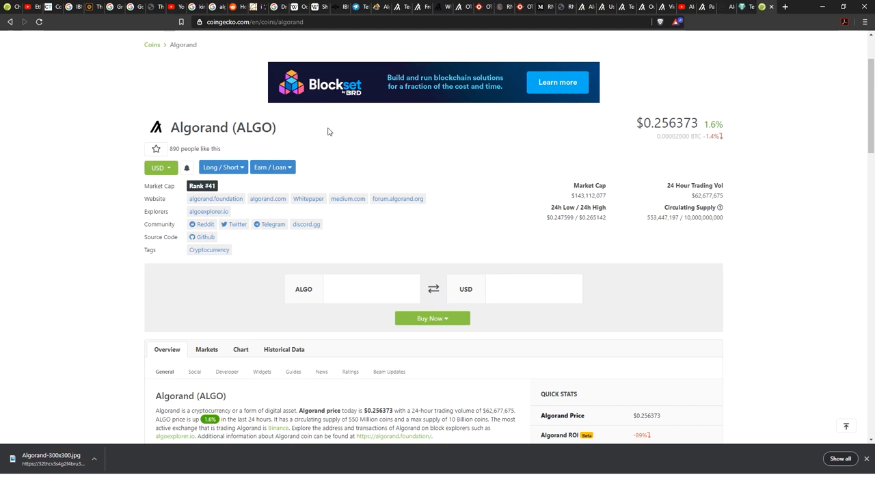
mouse_move(328, 131)
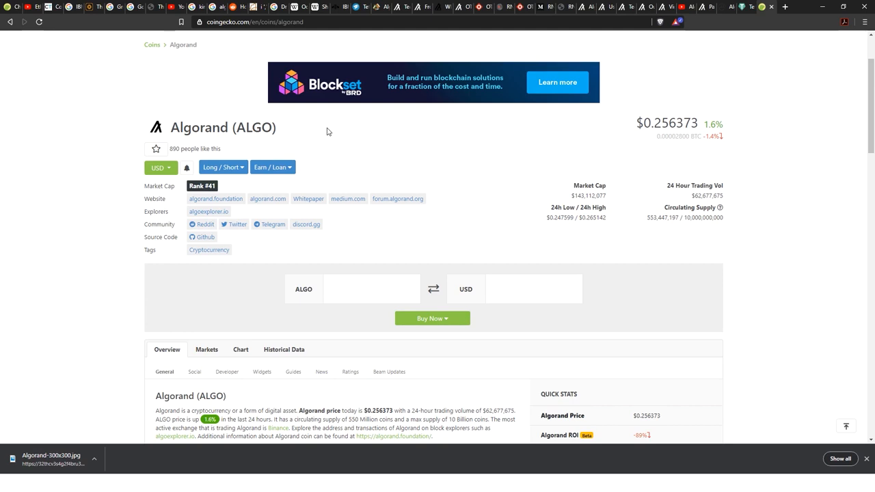
mouse_move(292, 131)
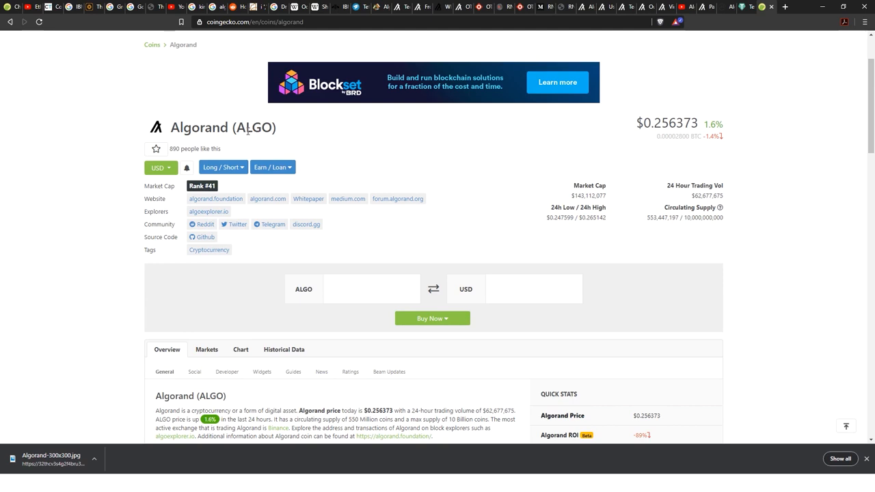
mouse_move(277, 149)
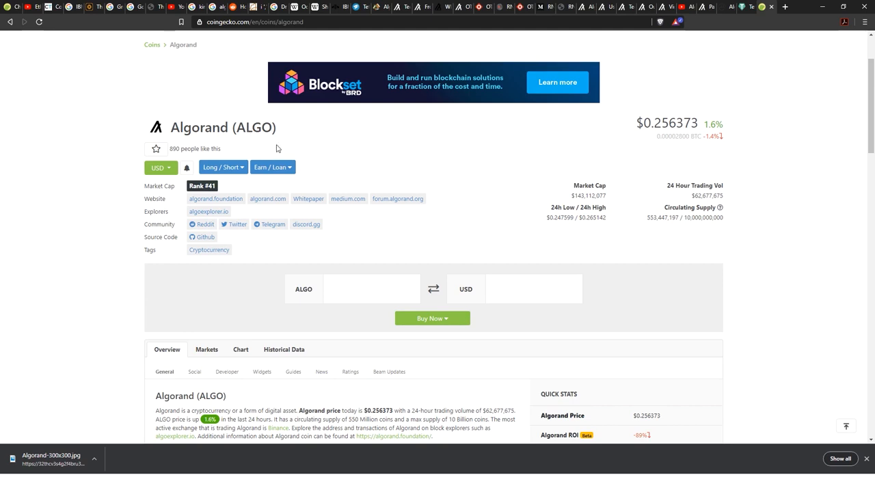
scroll("down", 3)
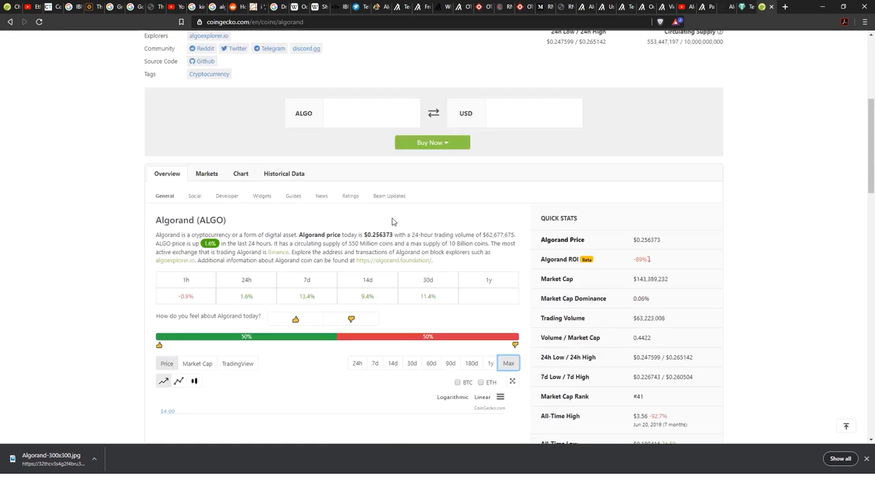
scroll("down", 3)
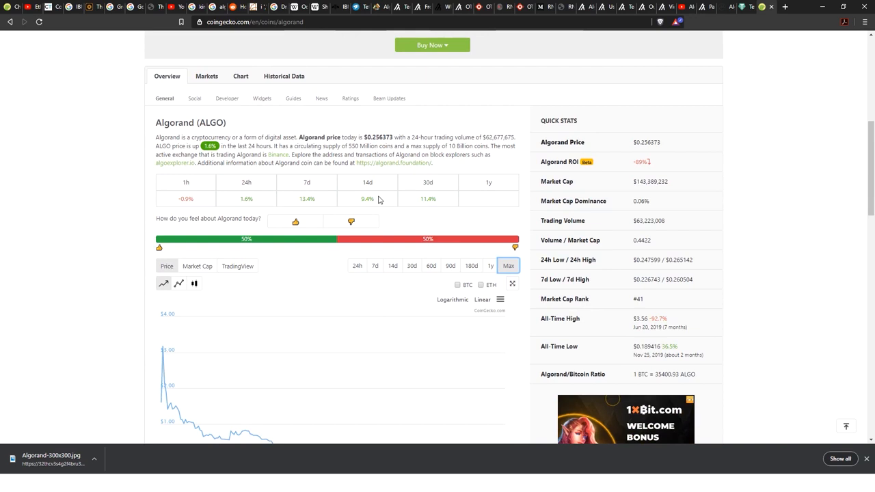
scroll("down", 3)
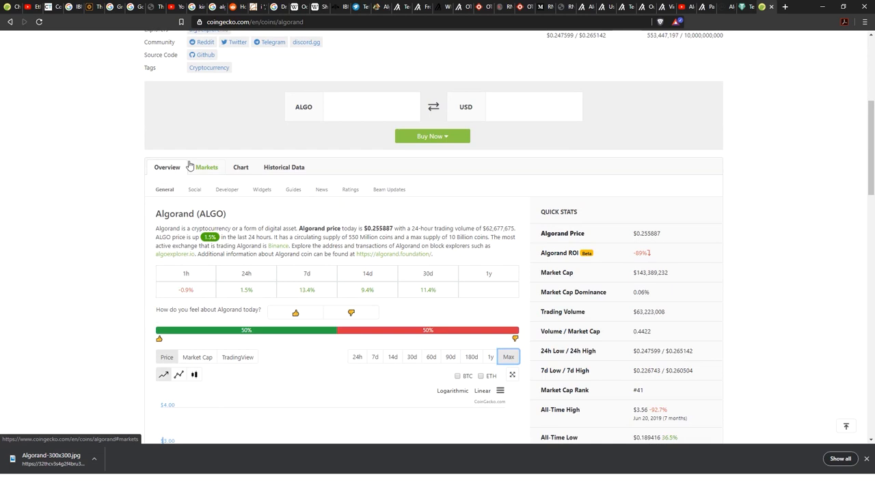
mouse_move(489, 18)
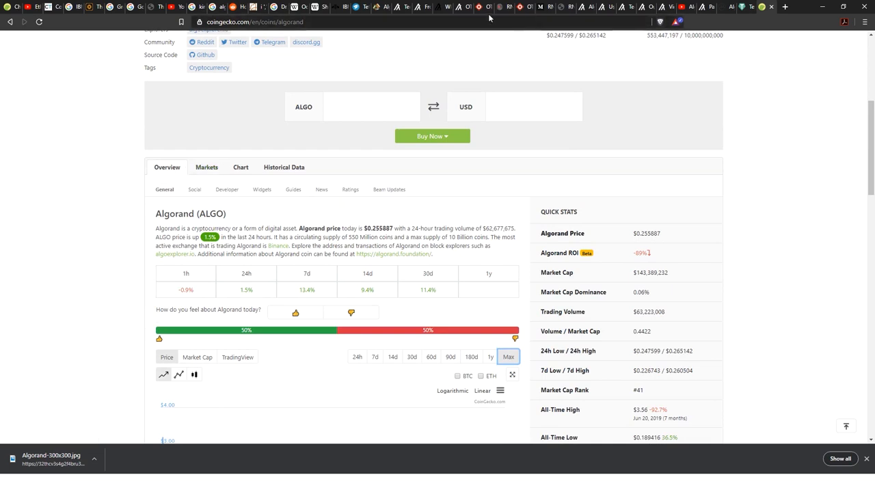
mouse_move(397, 155)
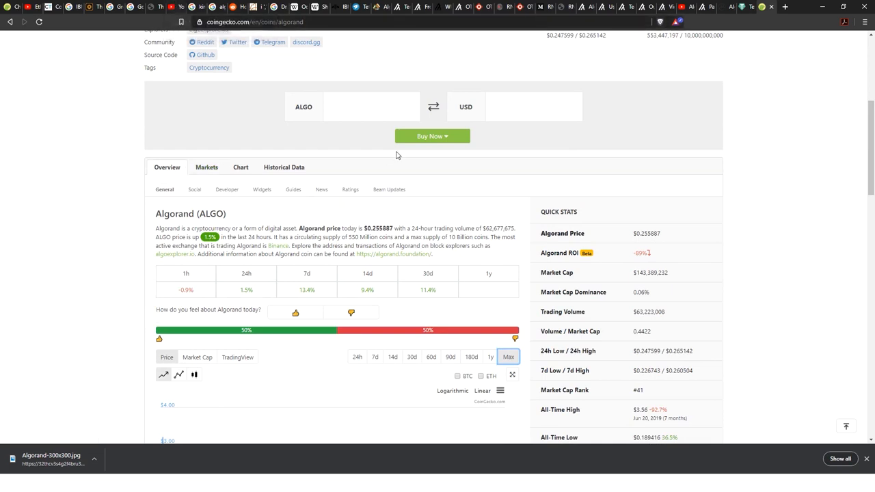
scroll("up", 3)
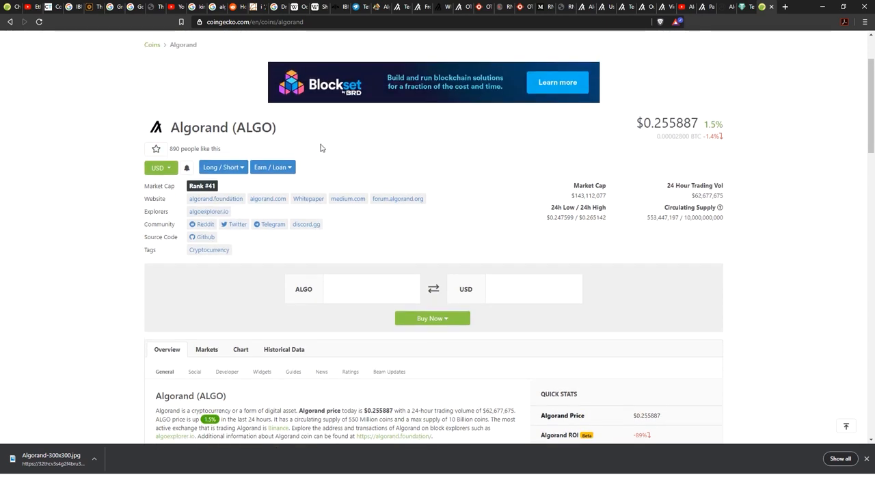
mouse_move(270, 224)
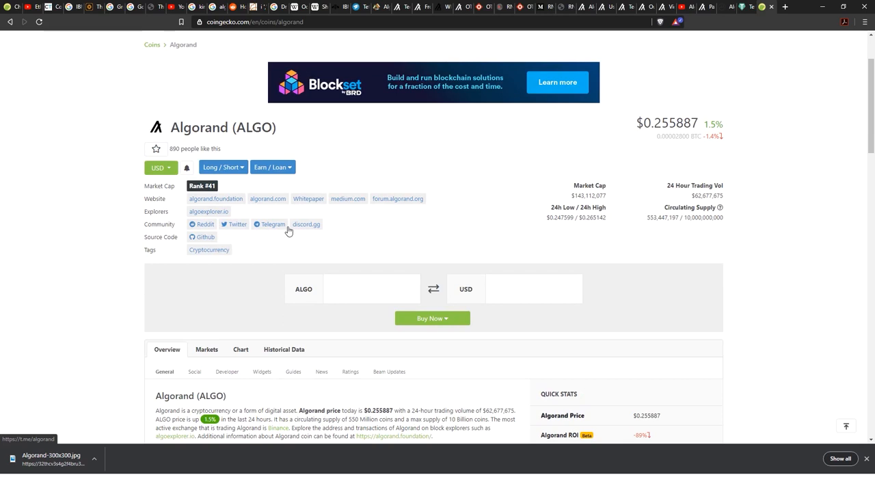
scroll("down", 3)
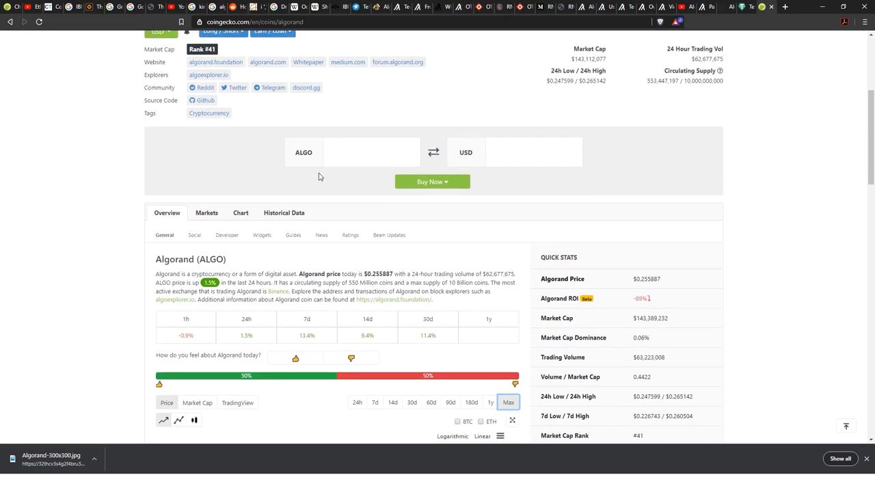
mouse_move(312, 178)
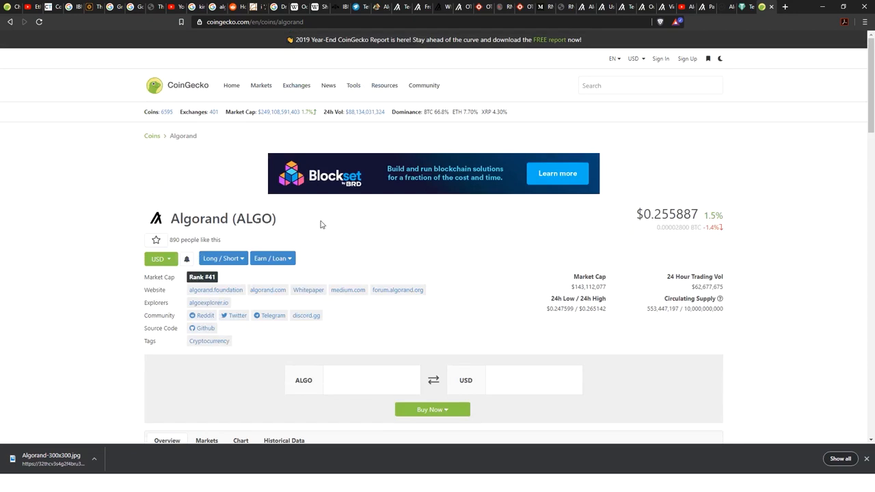
mouse_move(316, 225)
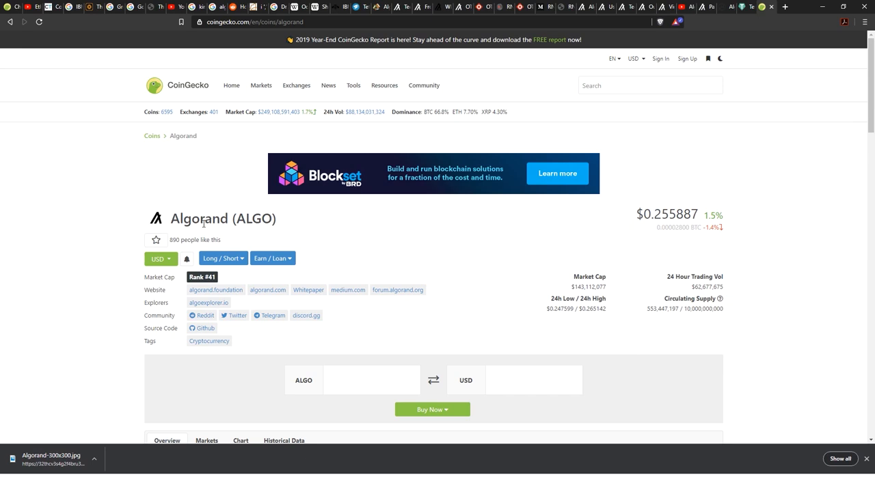
mouse_move(57, 226)
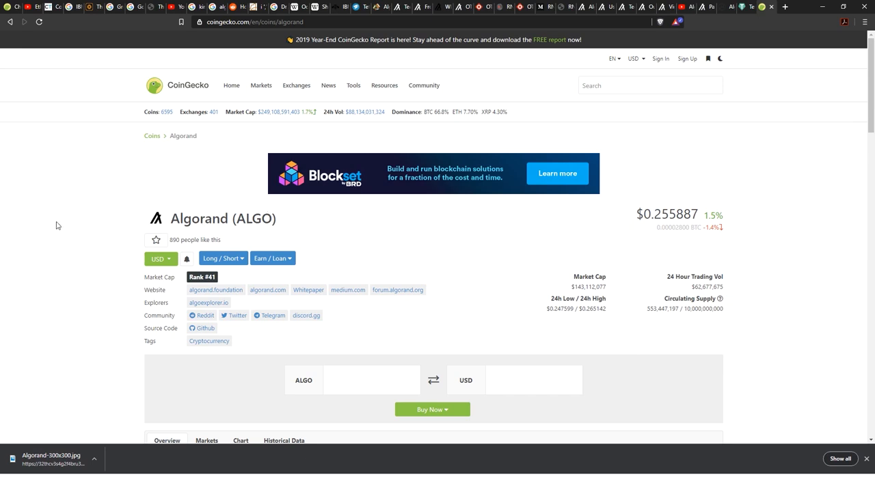
scroll("down", 3)
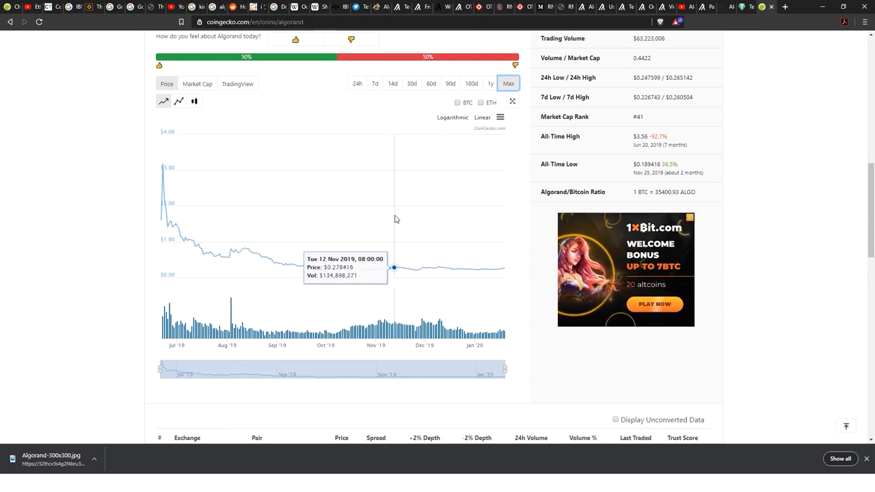
mouse_move(358, 222)
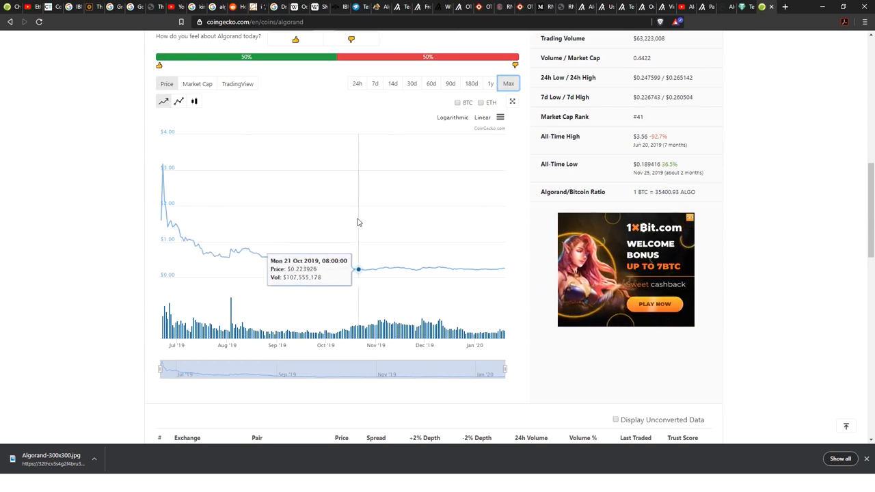
mouse_move(361, 228)
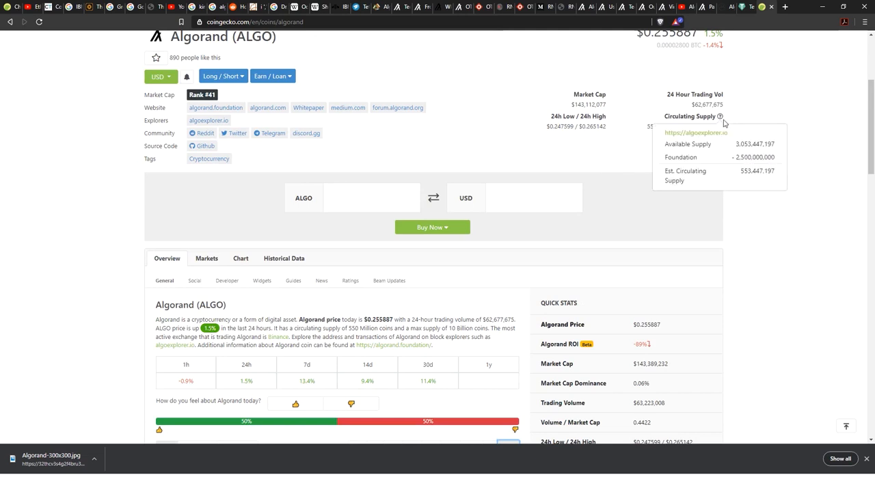
mouse_move(604, 164)
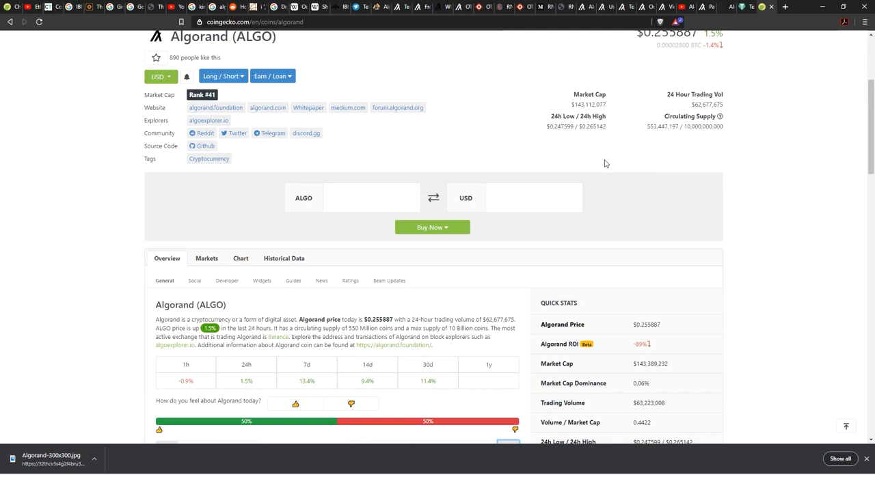
mouse_move(599, 162)
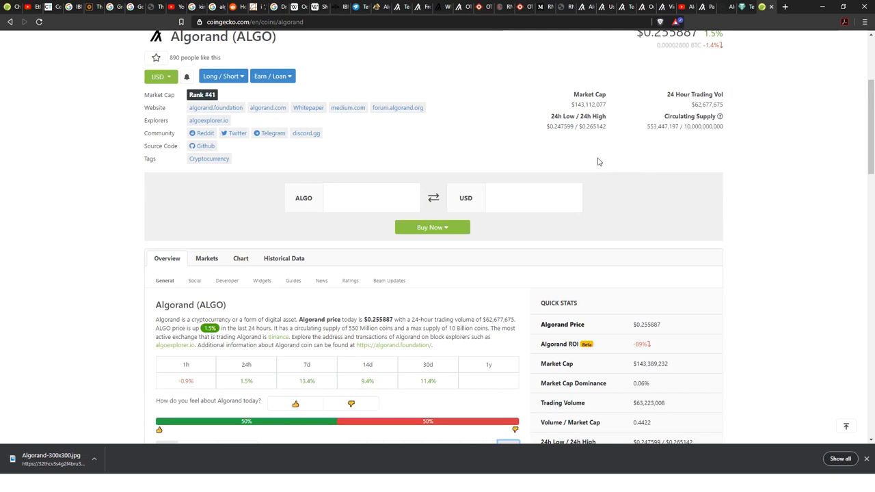